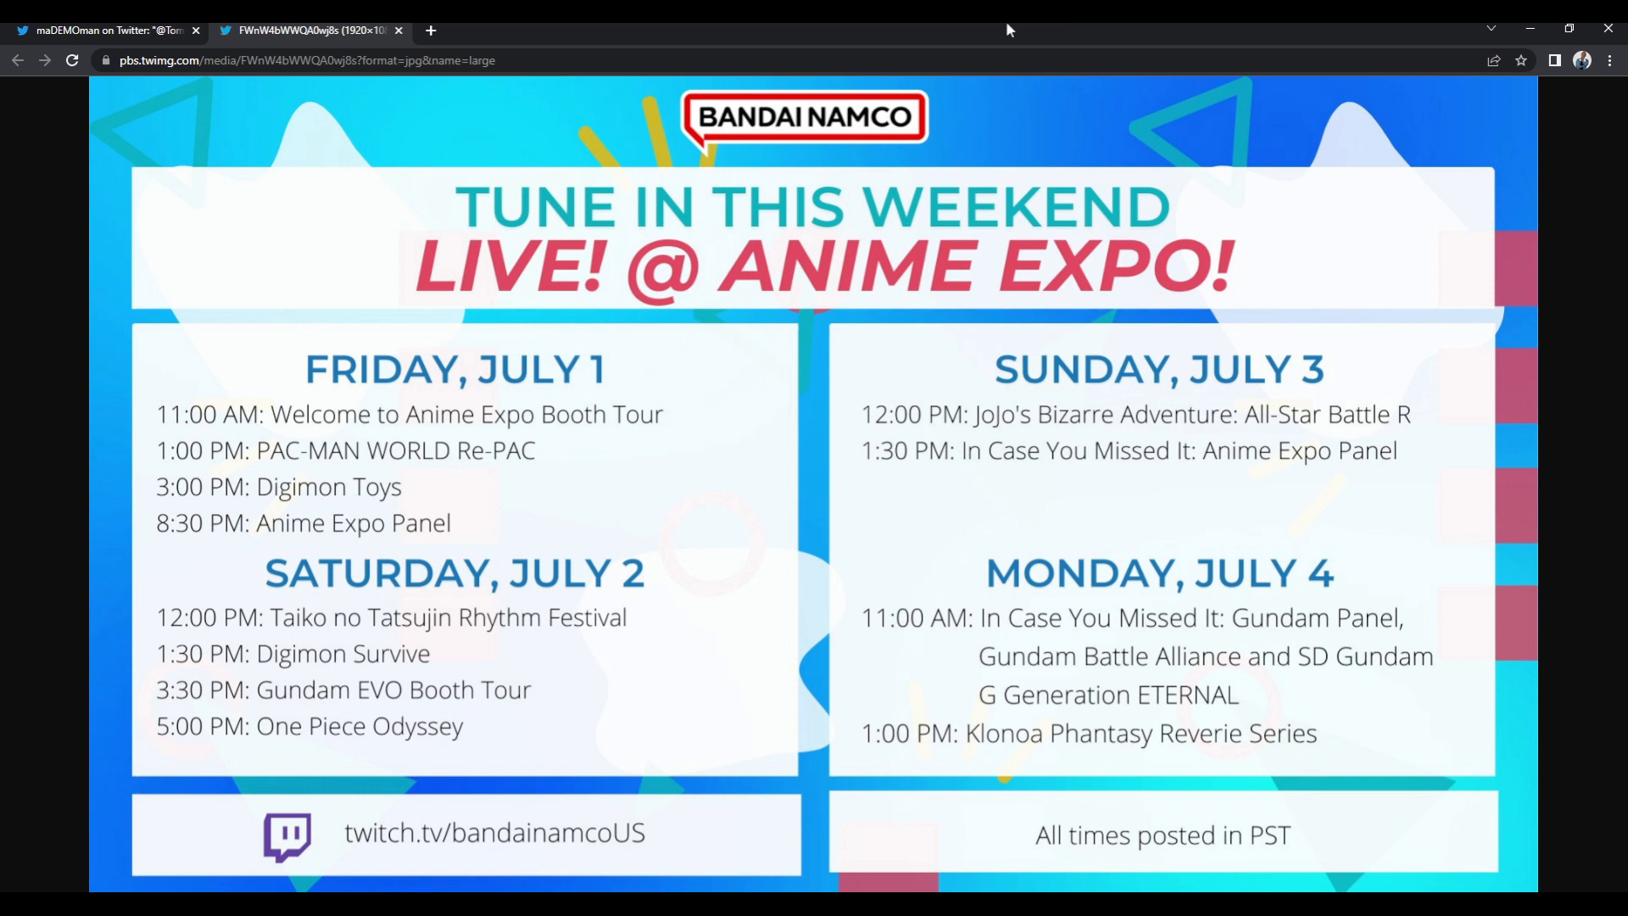
mouse_move(1002, 25)
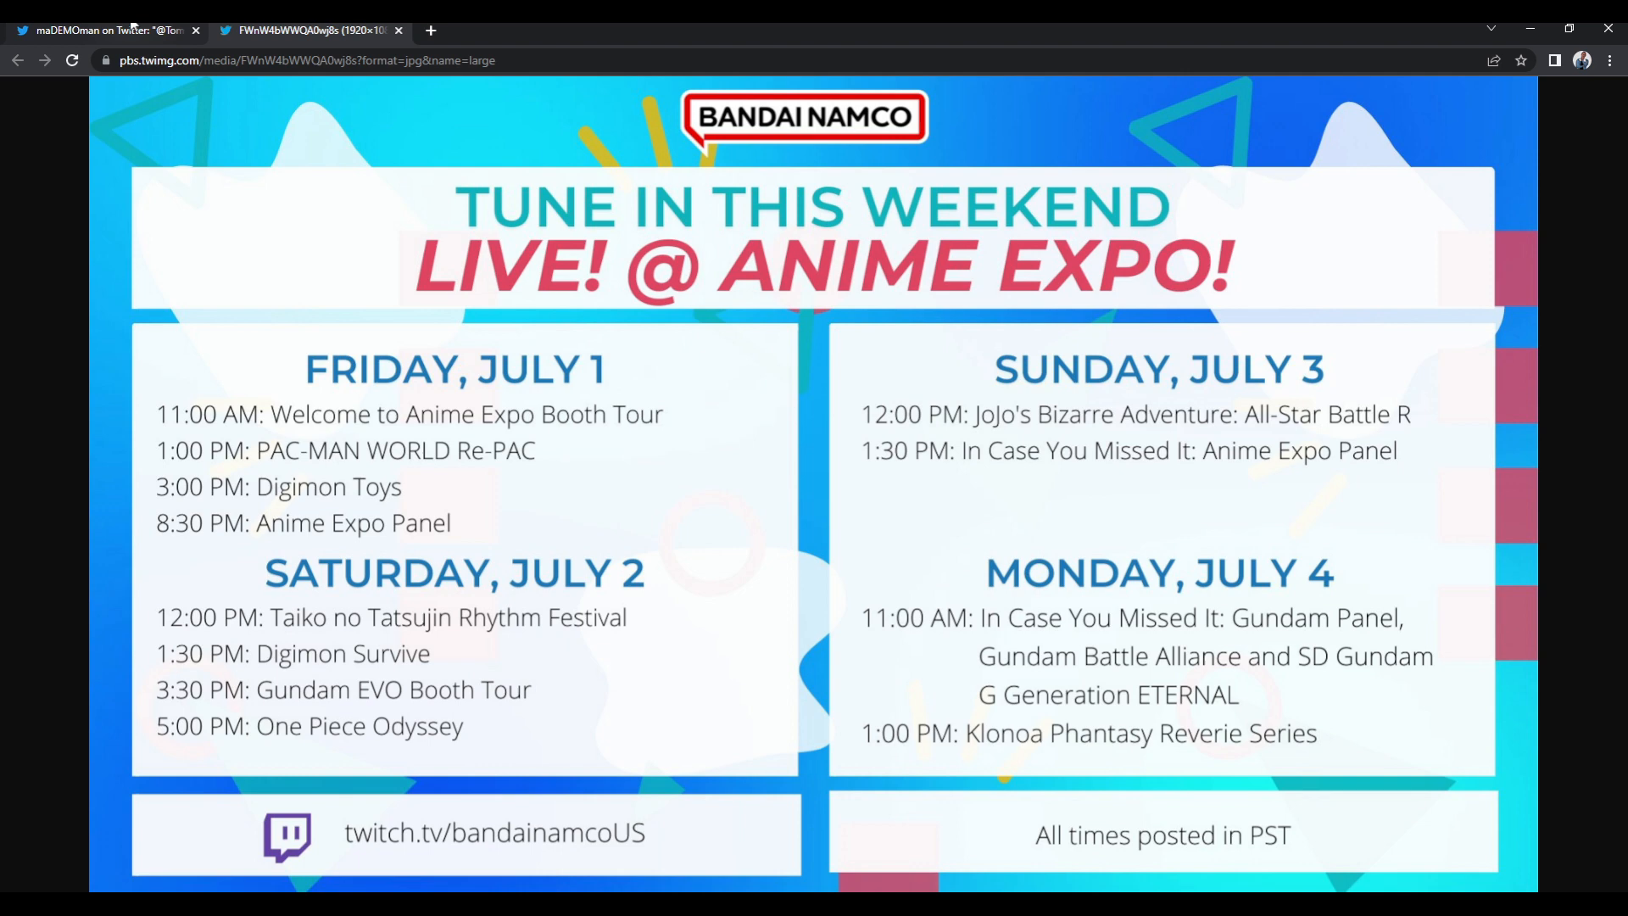
Return to the TommyTucker915 #DragonBallBreakers beta tweet and read the thread with maDEMOman's reply.
click(104, 30)
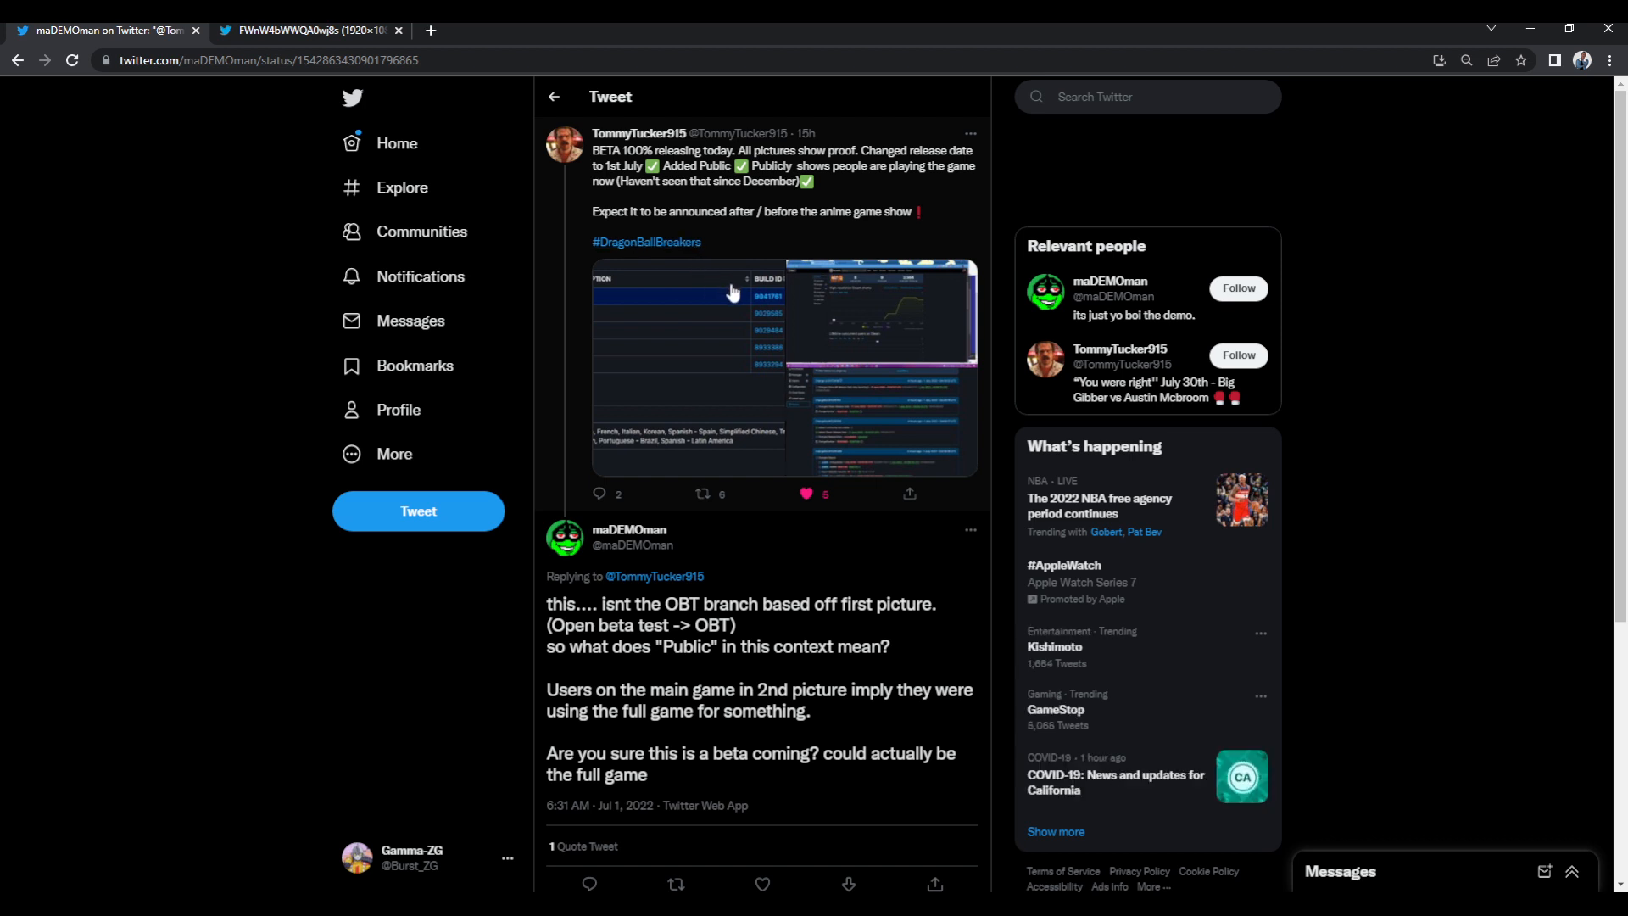
mouse_move(728, 348)
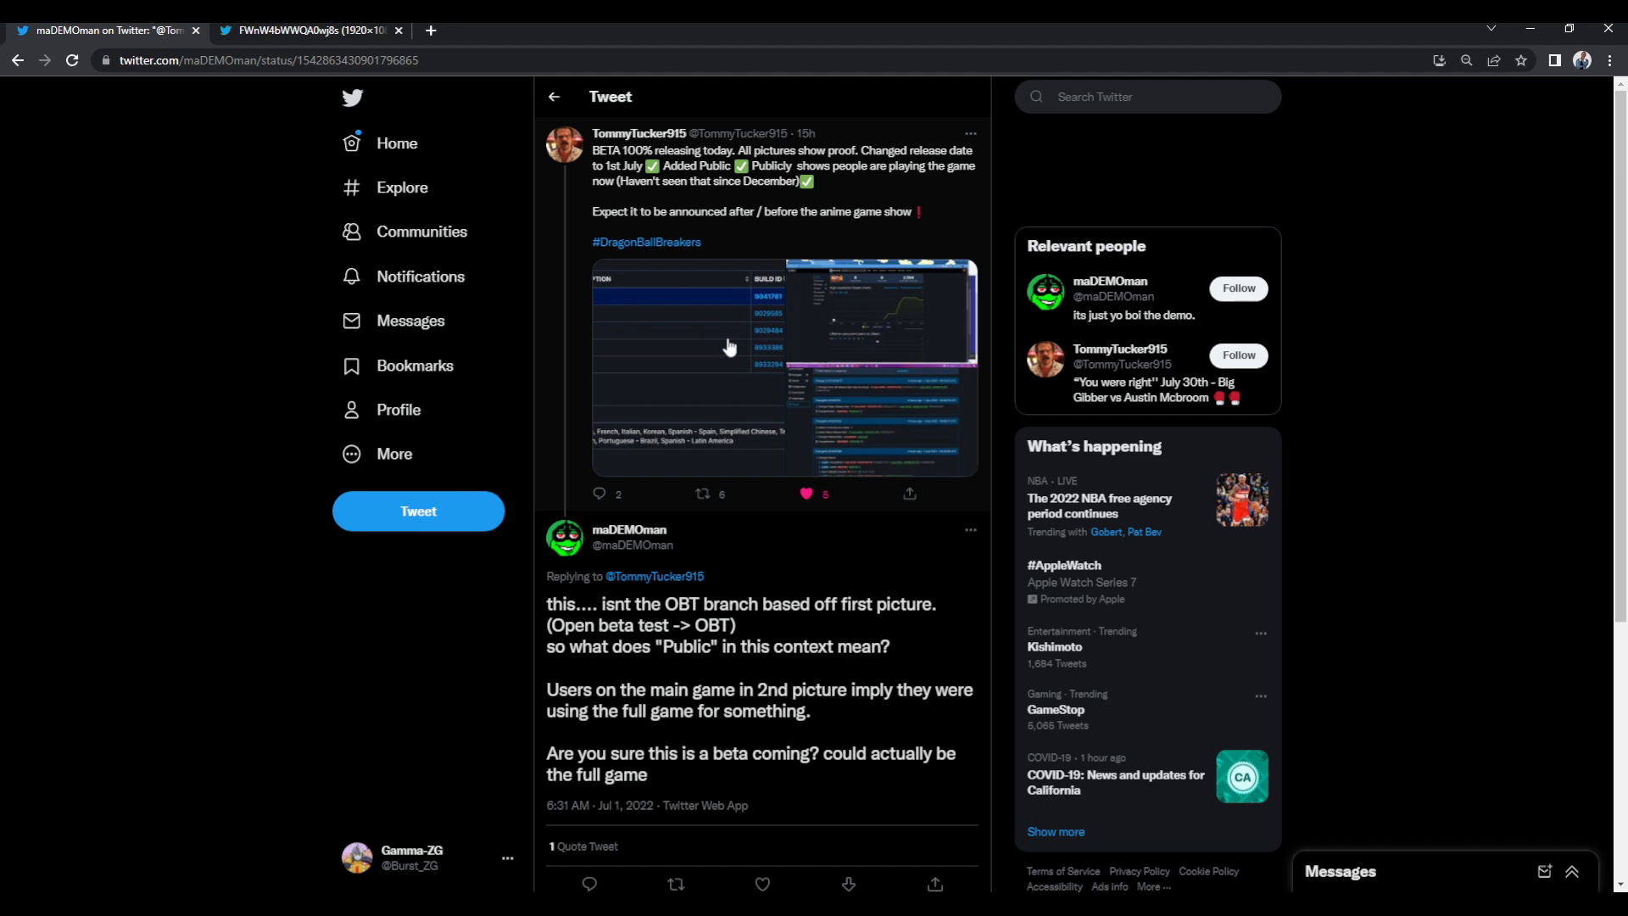
click(780, 368)
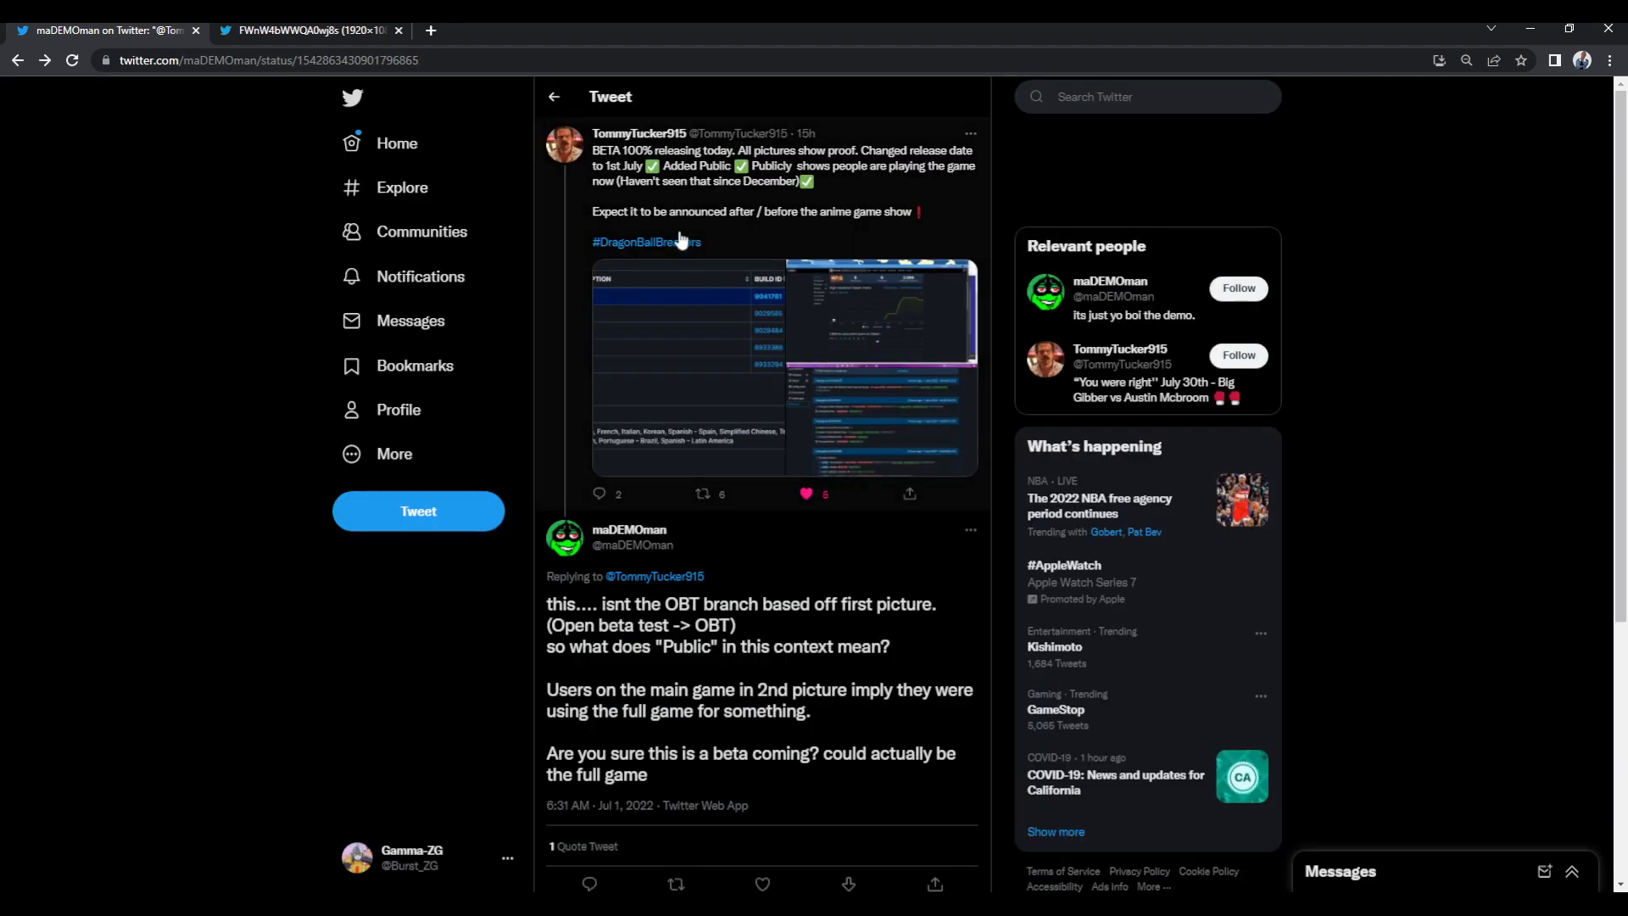
mouse_move(624, 183)
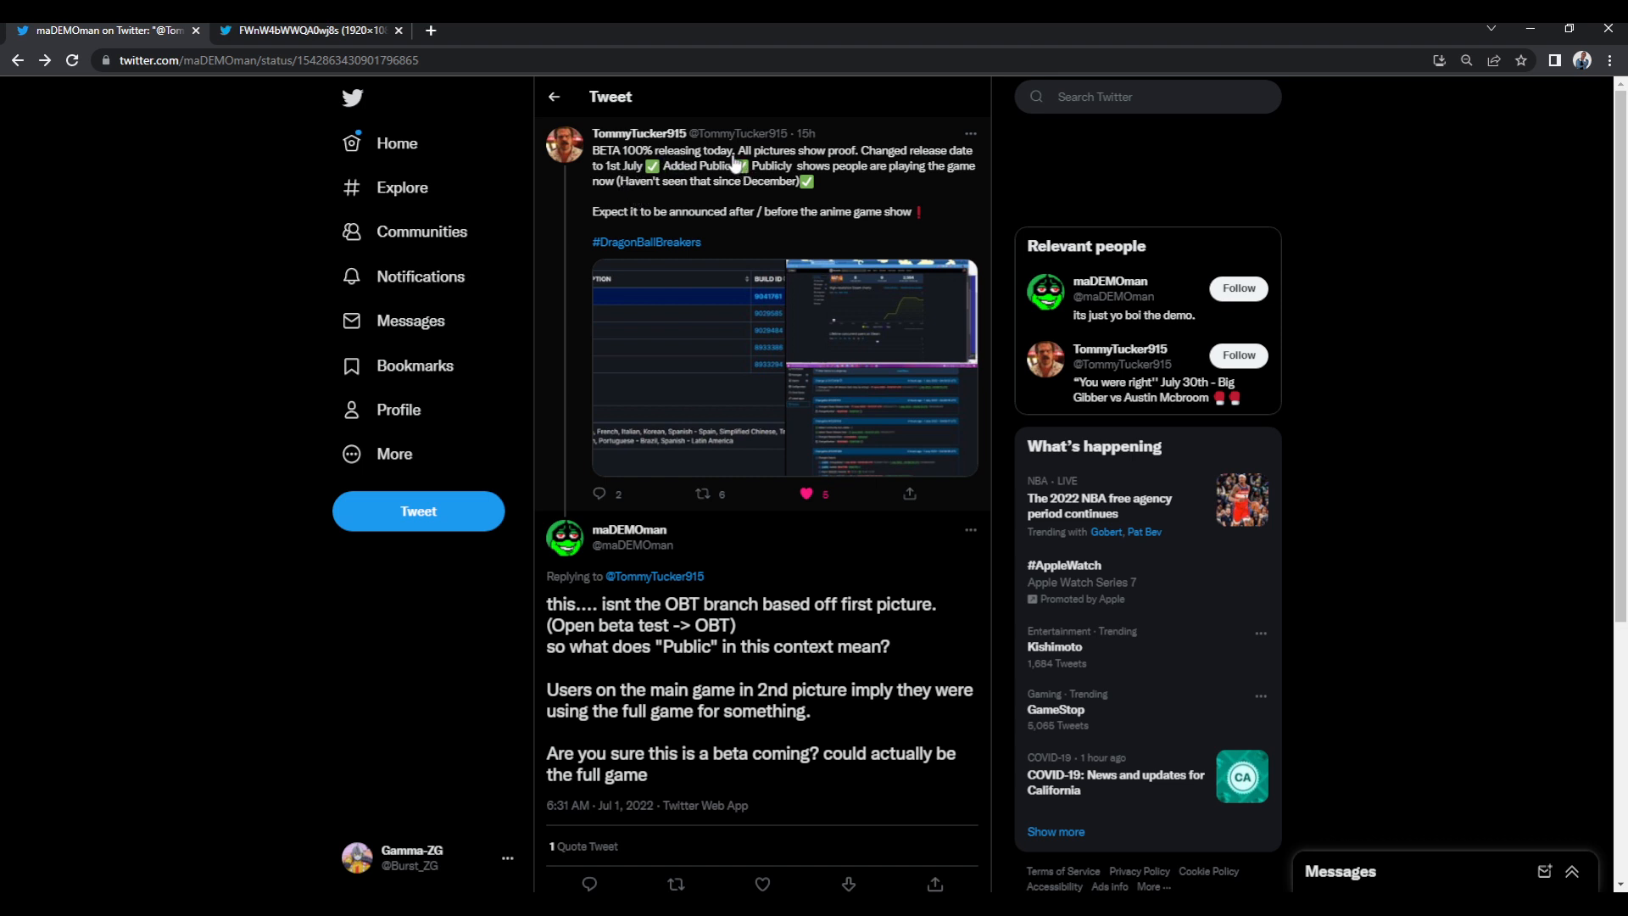
mouse_move(811, 232)
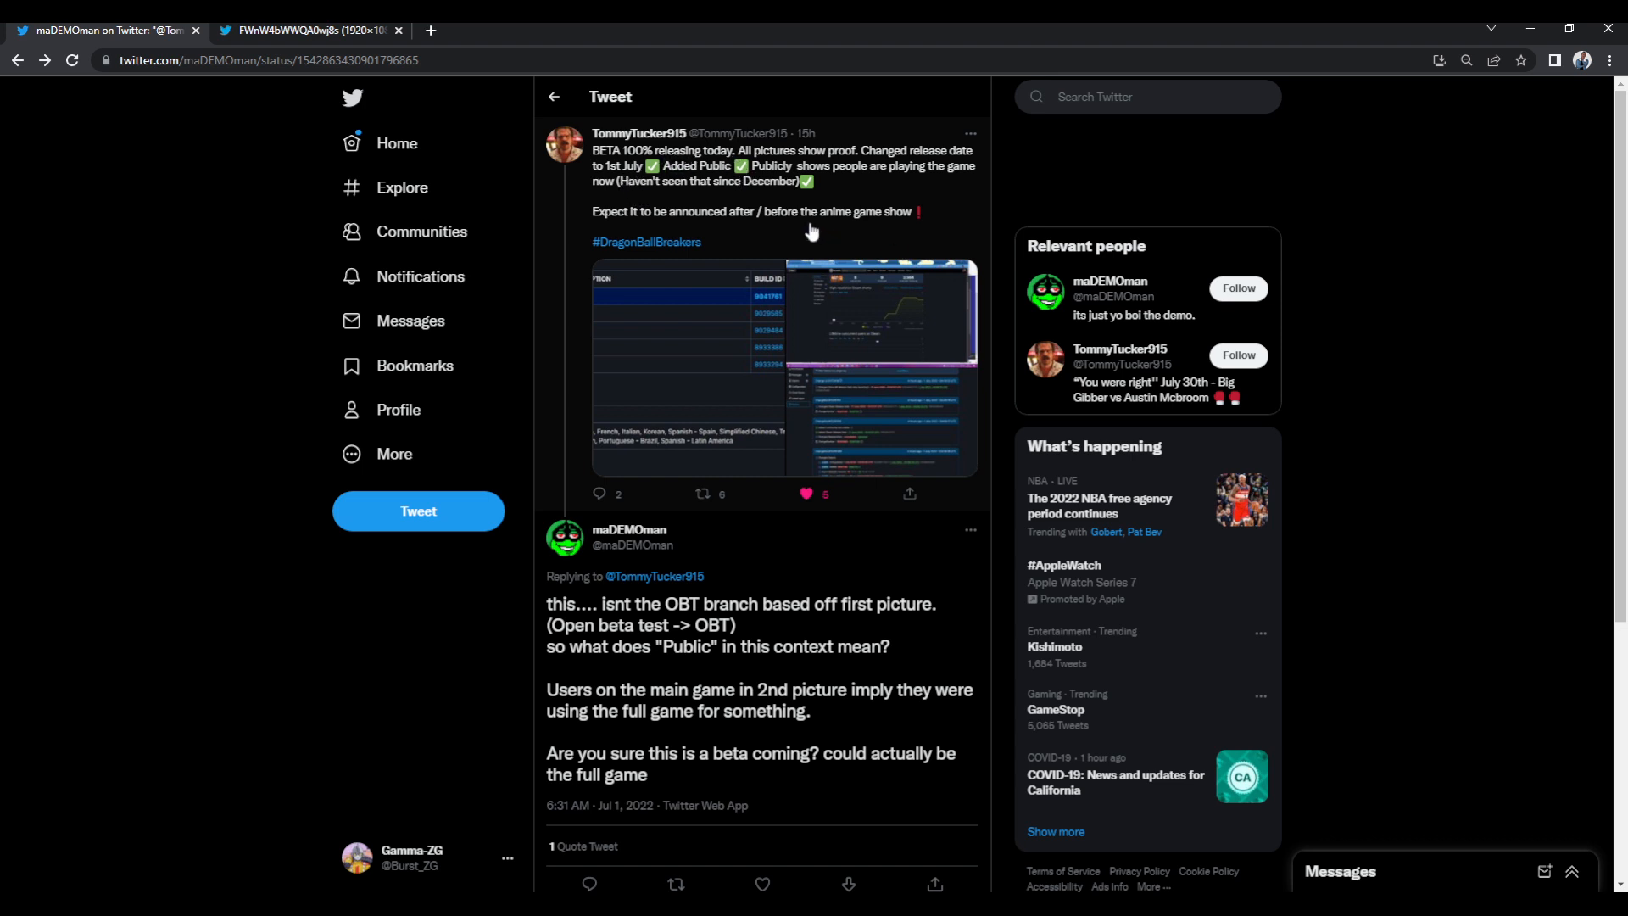
mouse_move(887, 168)
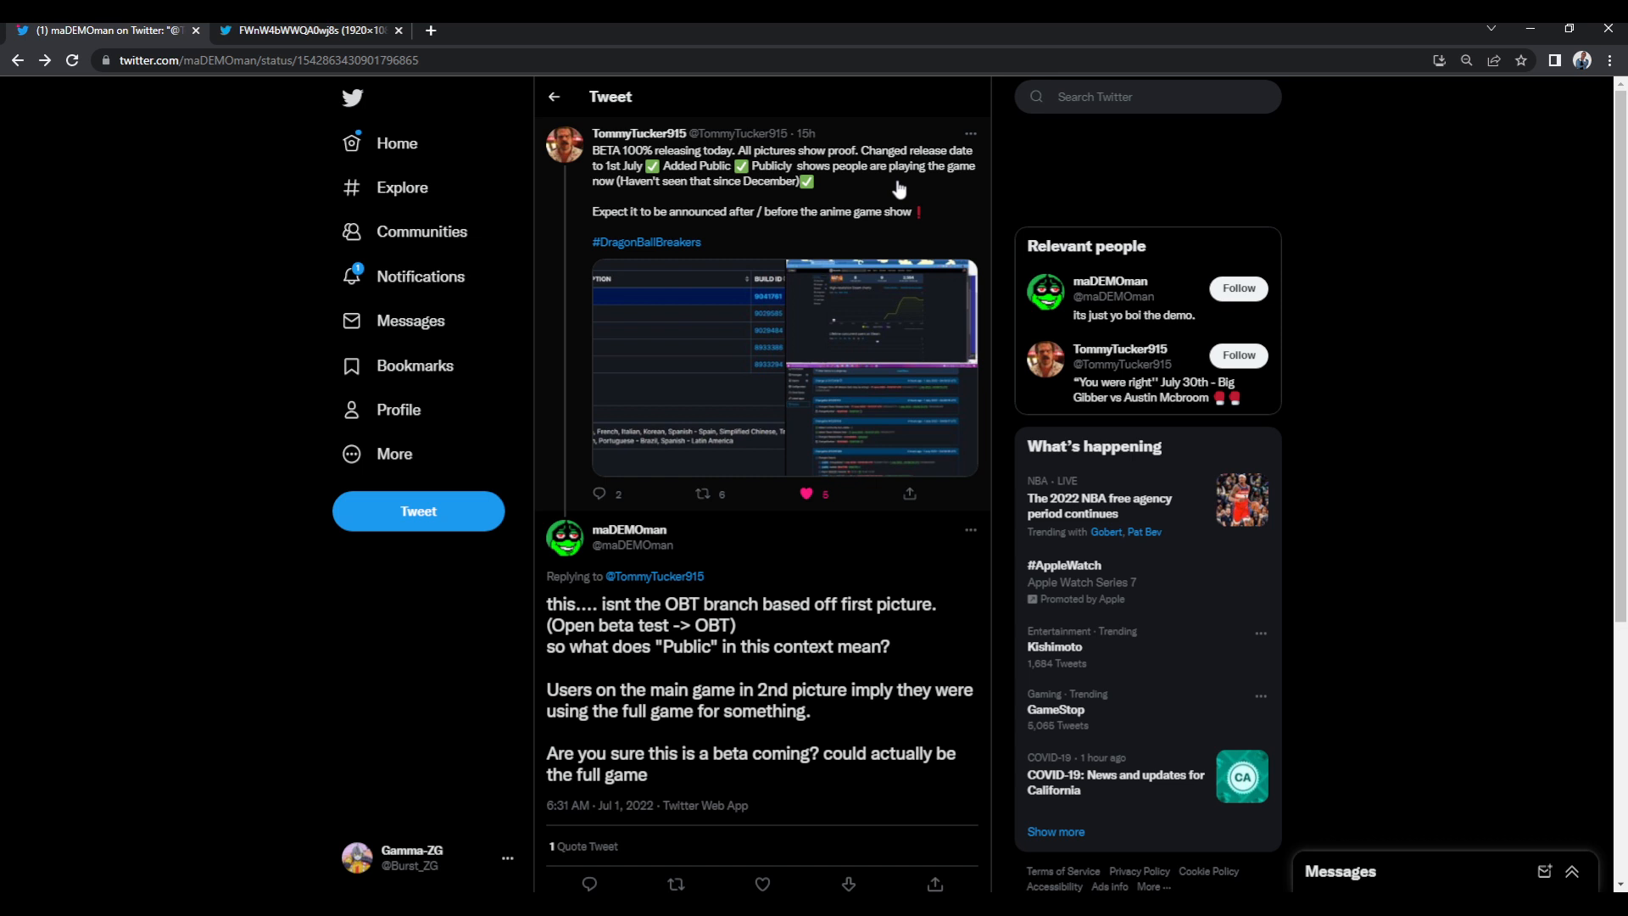
mouse_move(756, 200)
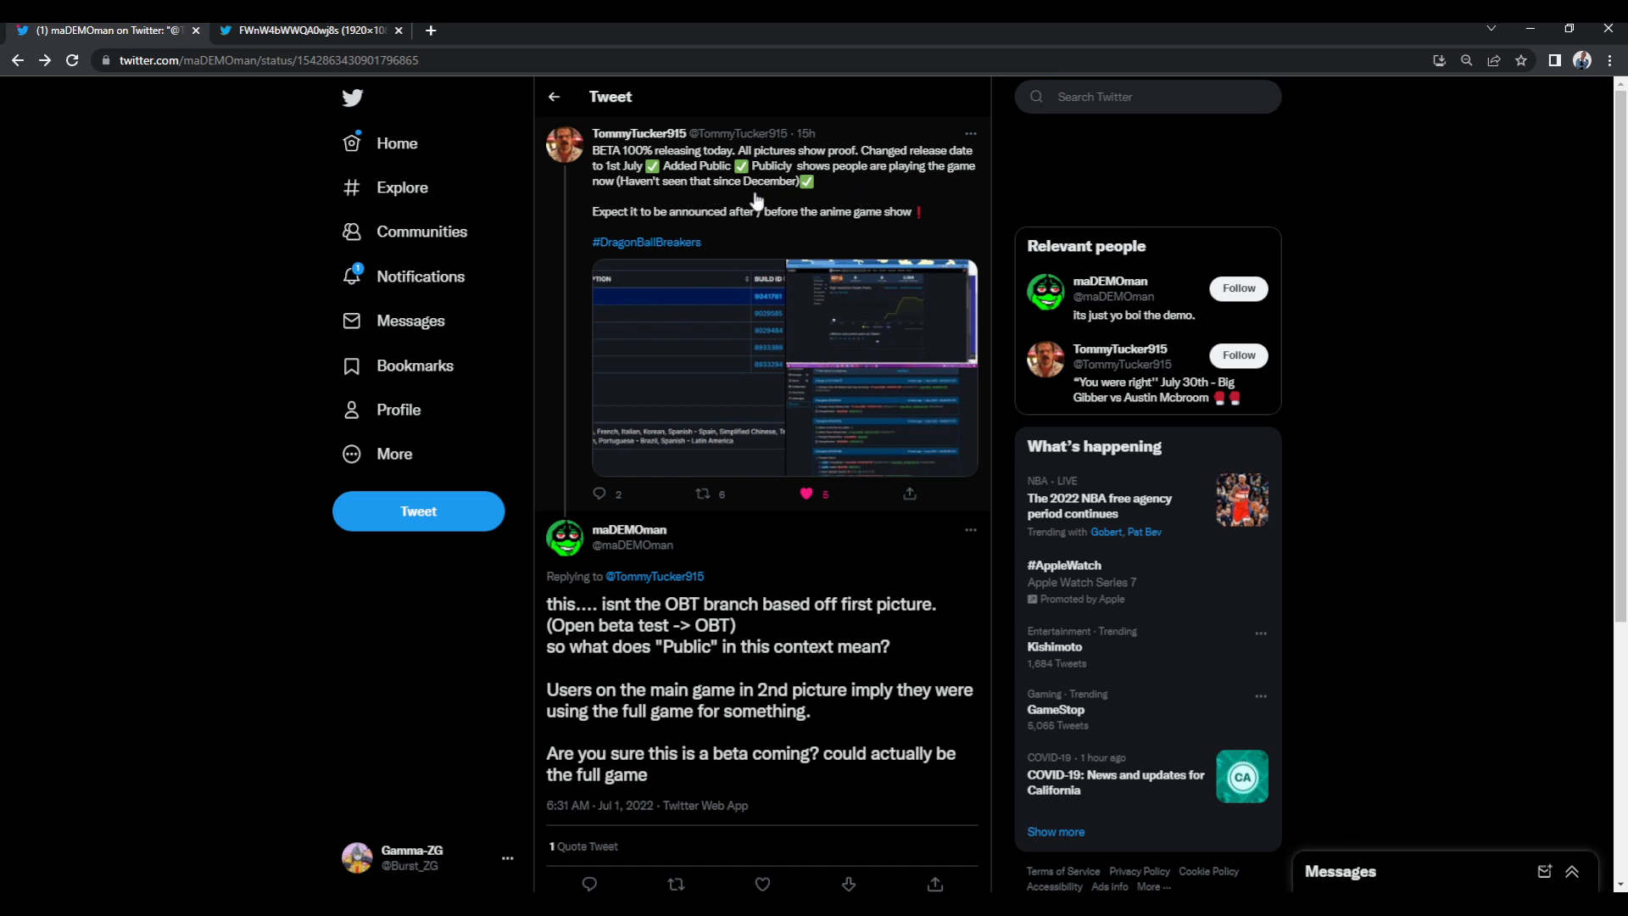
mouse_move(860, 229)
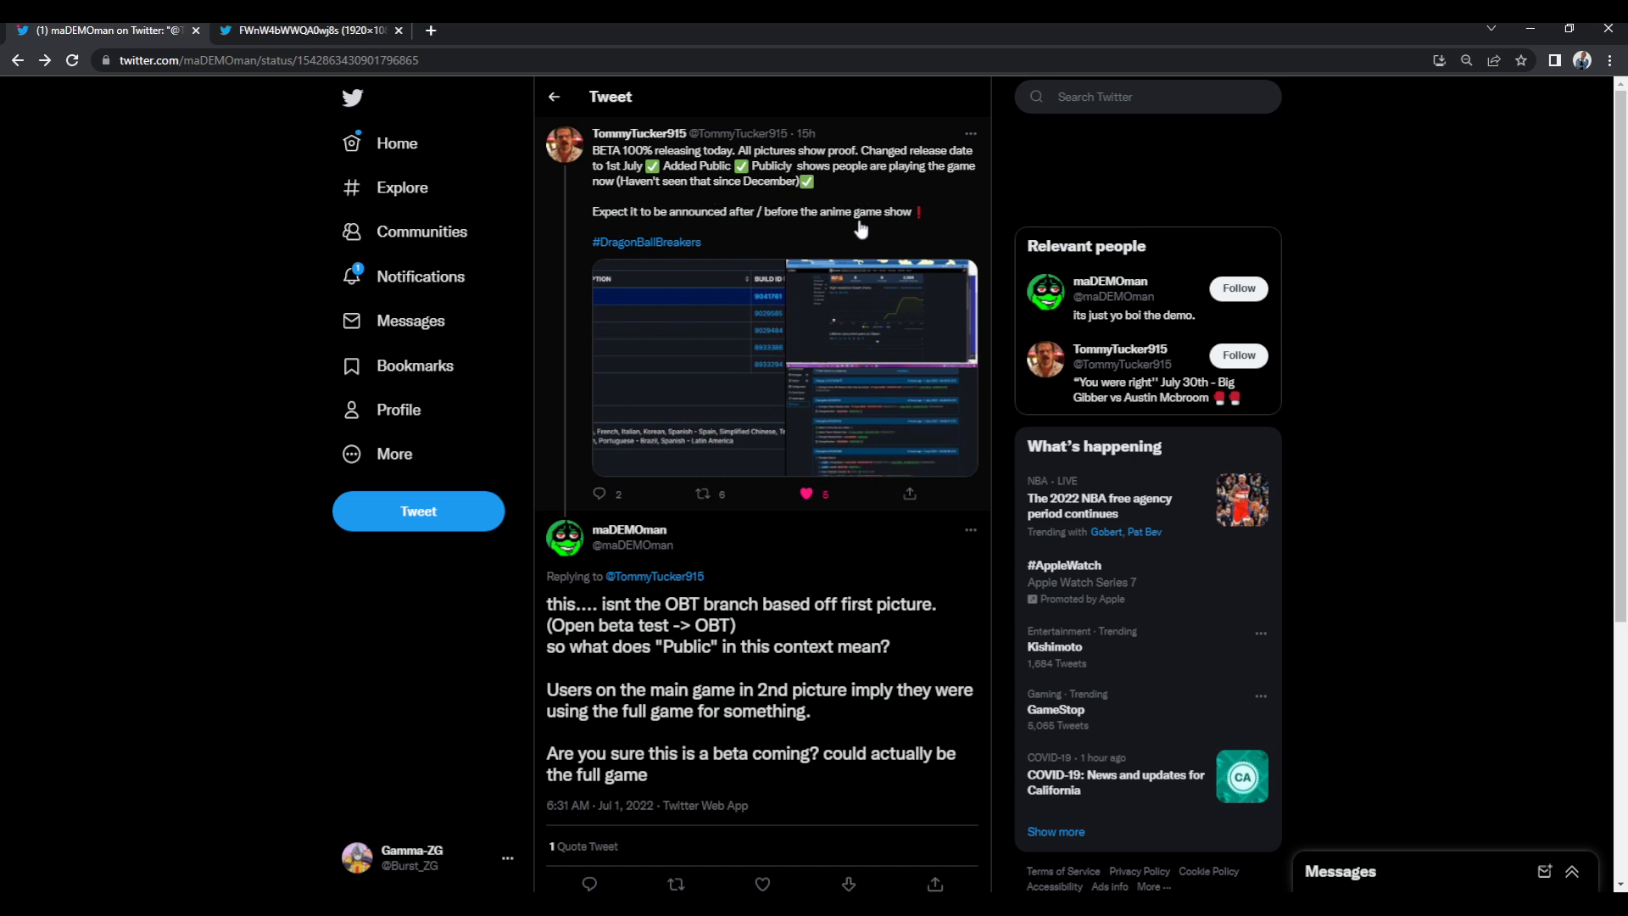
Bring up the Bandai Namco Anime Expo schedule image to check the Friday, July 1 panels.
click(307, 29)
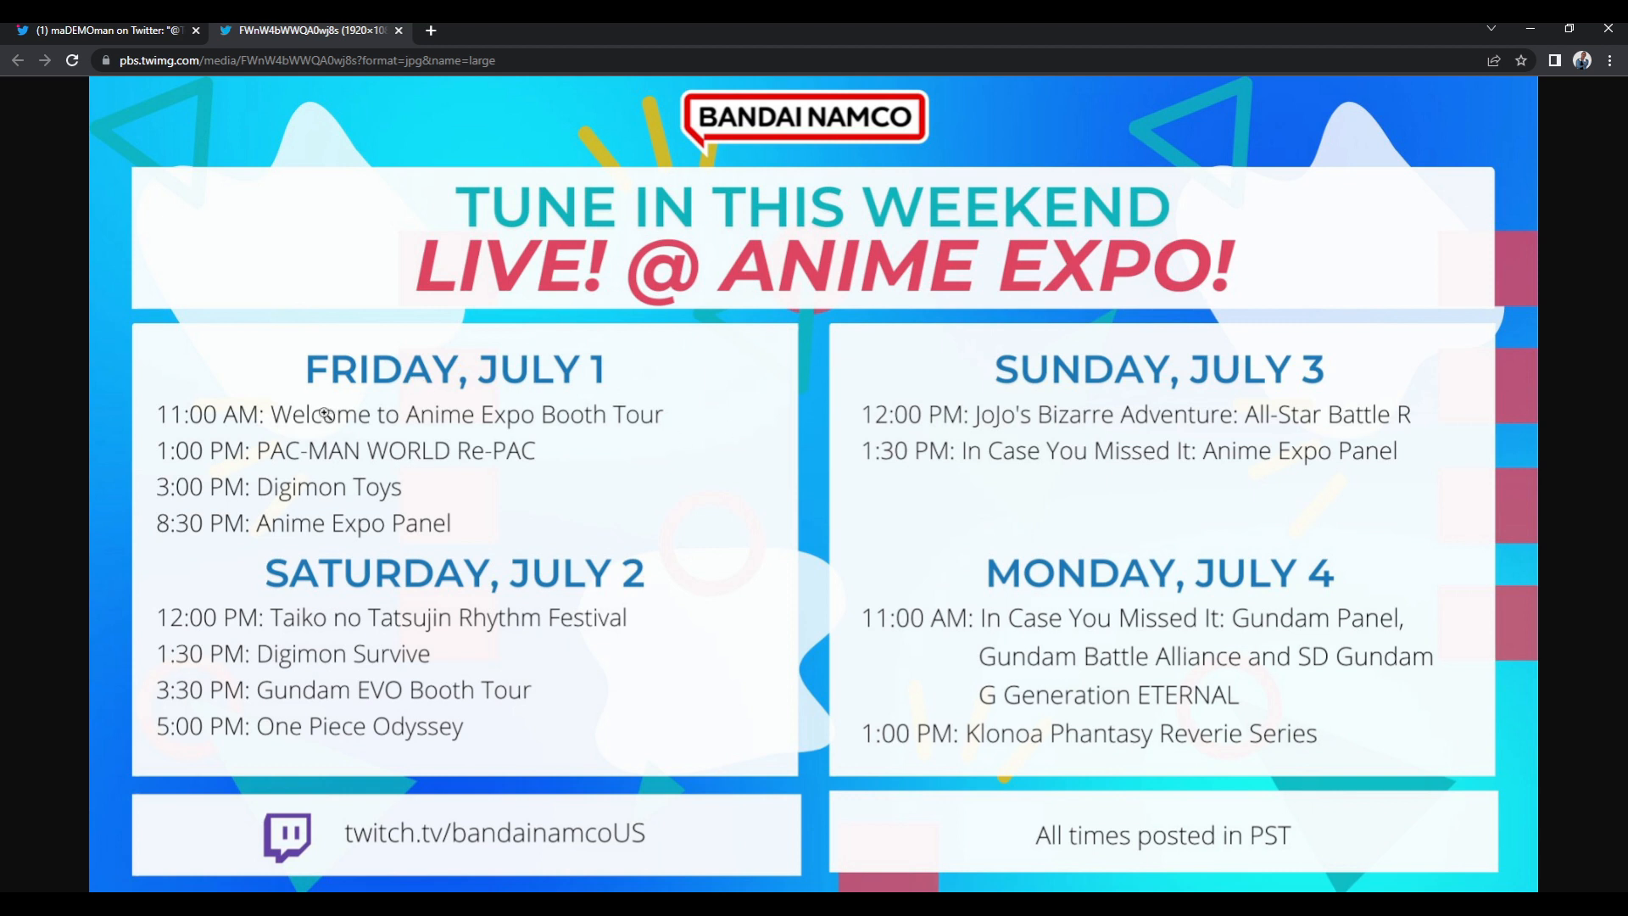
mouse_move(249, 540)
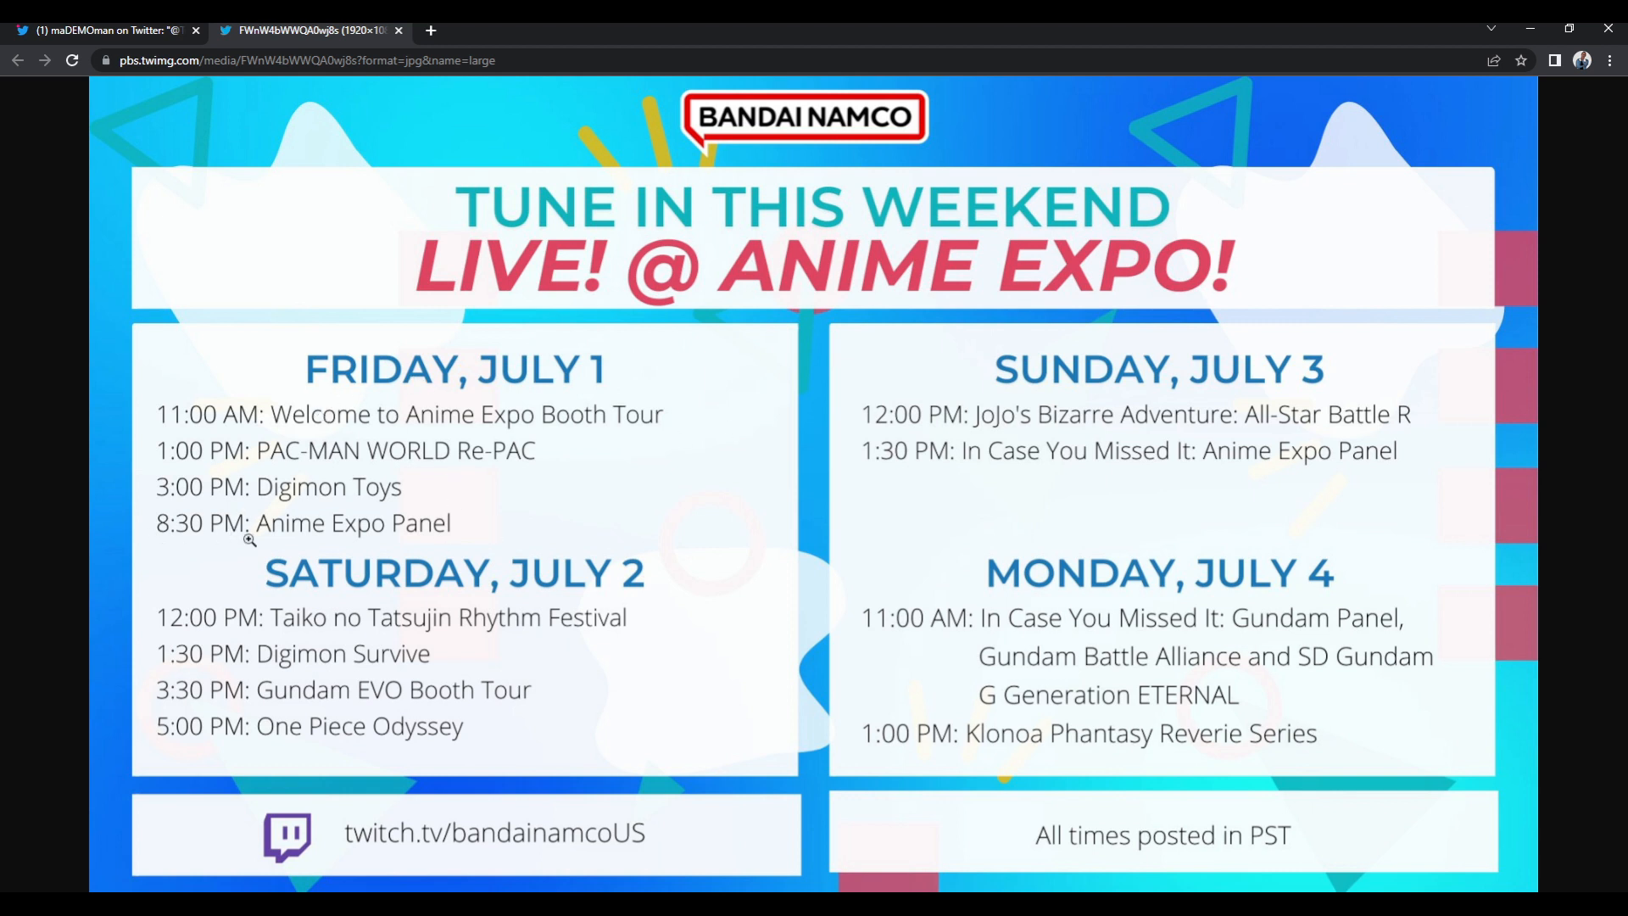
mouse_move(450, 524)
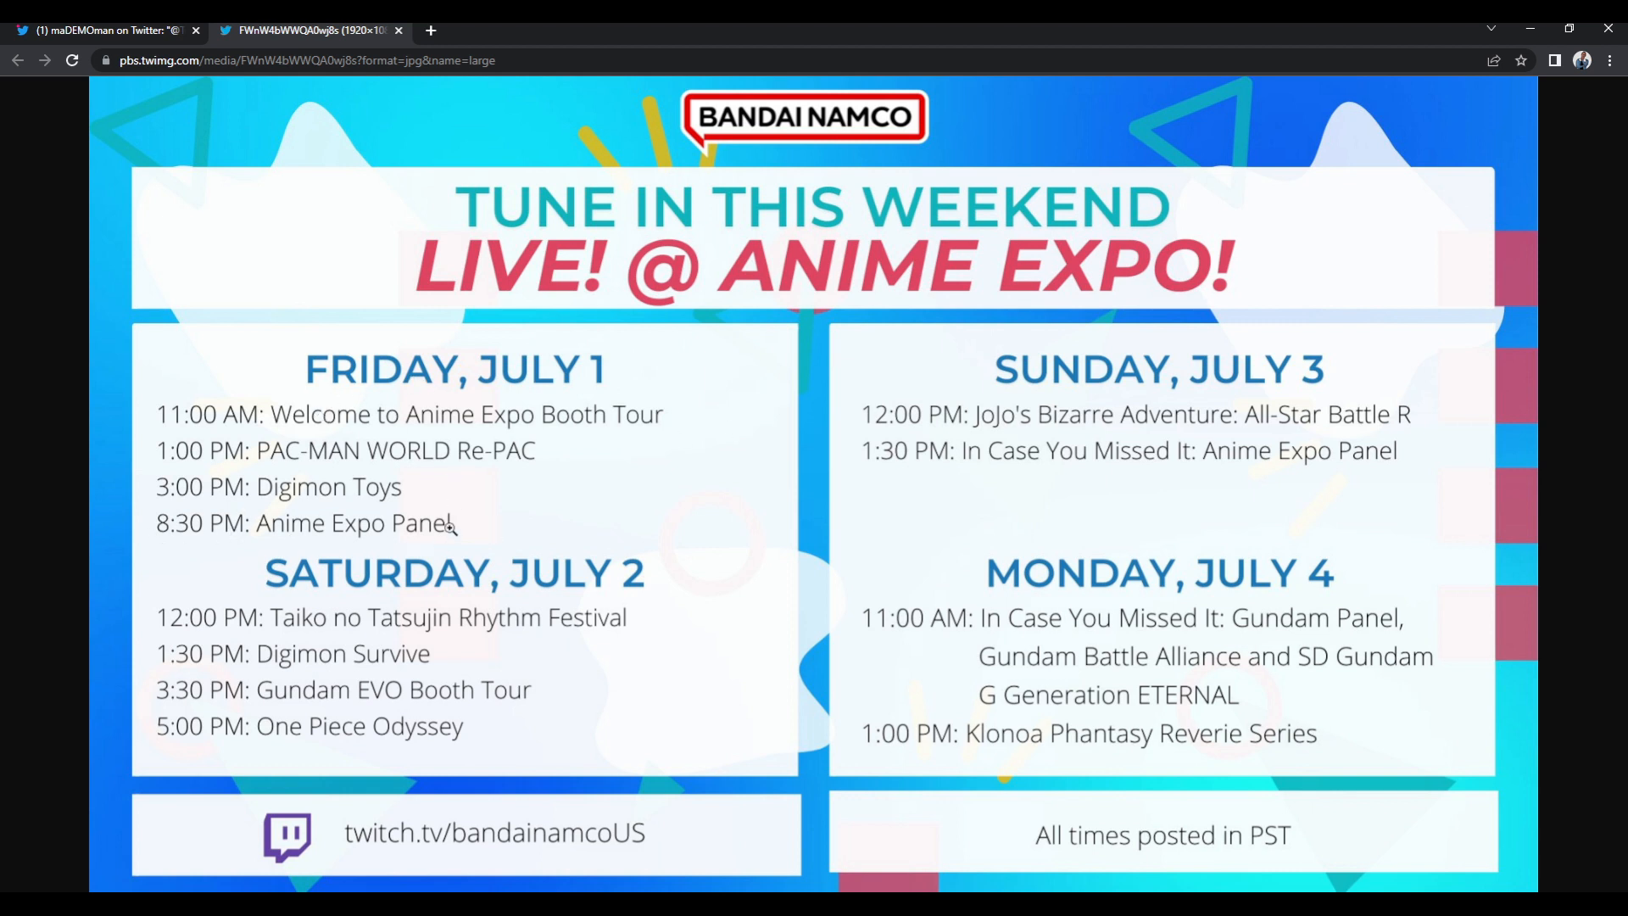
mouse_move(1029, 770)
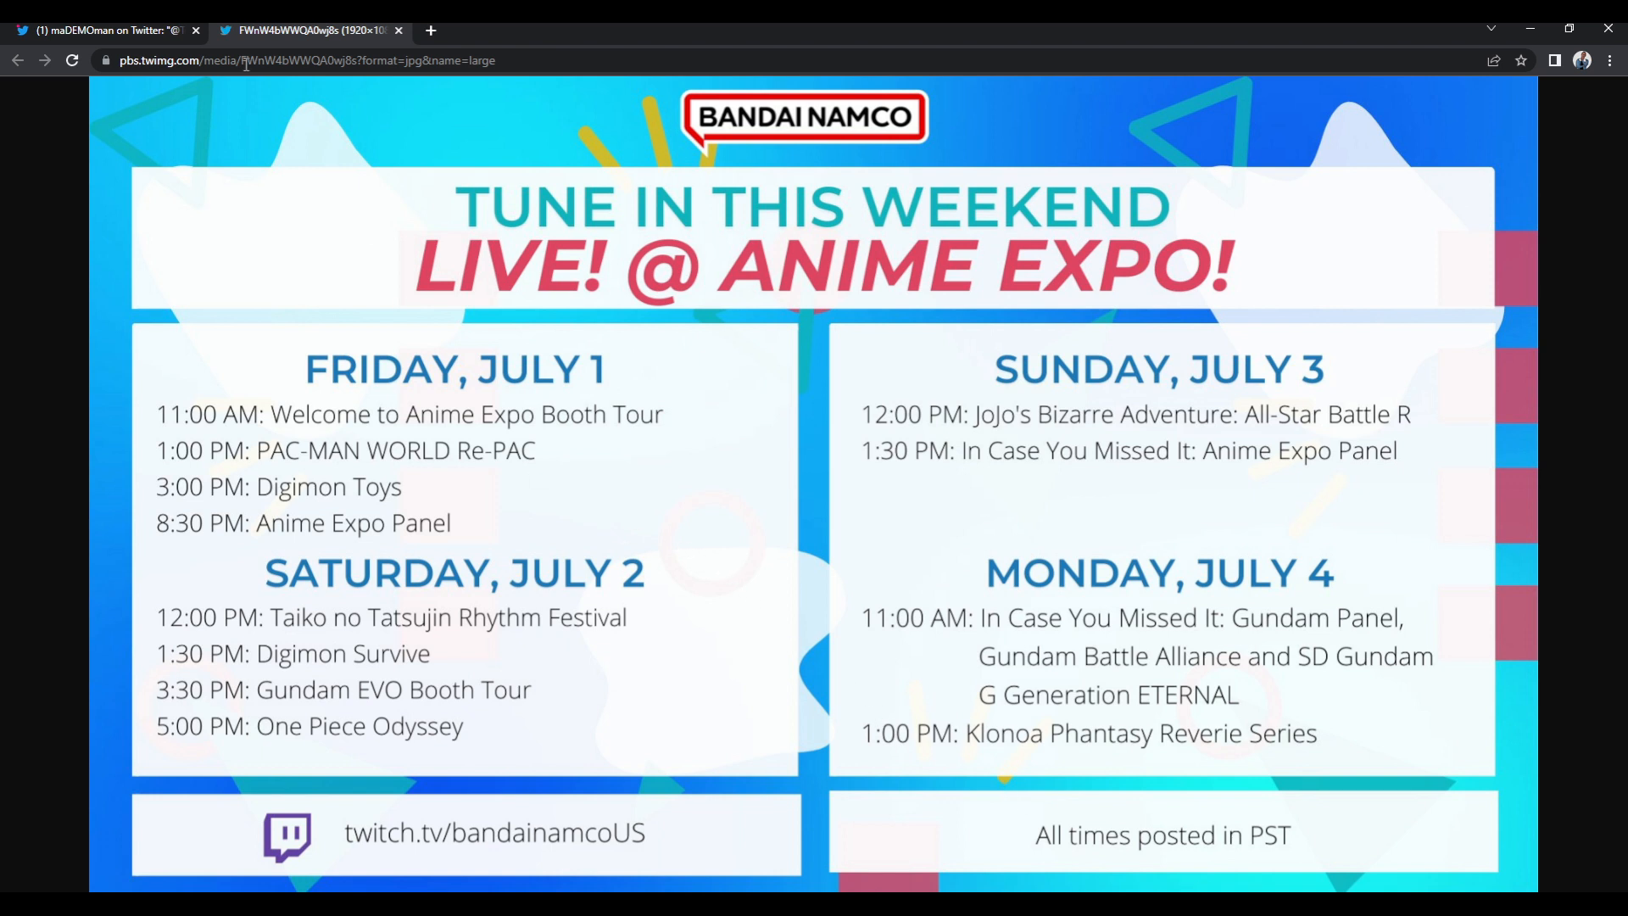
Return to the TommyTucker915 #DragonBallBreakers beta thread with maDEMOman's doubtful reply.
click(98, 31)
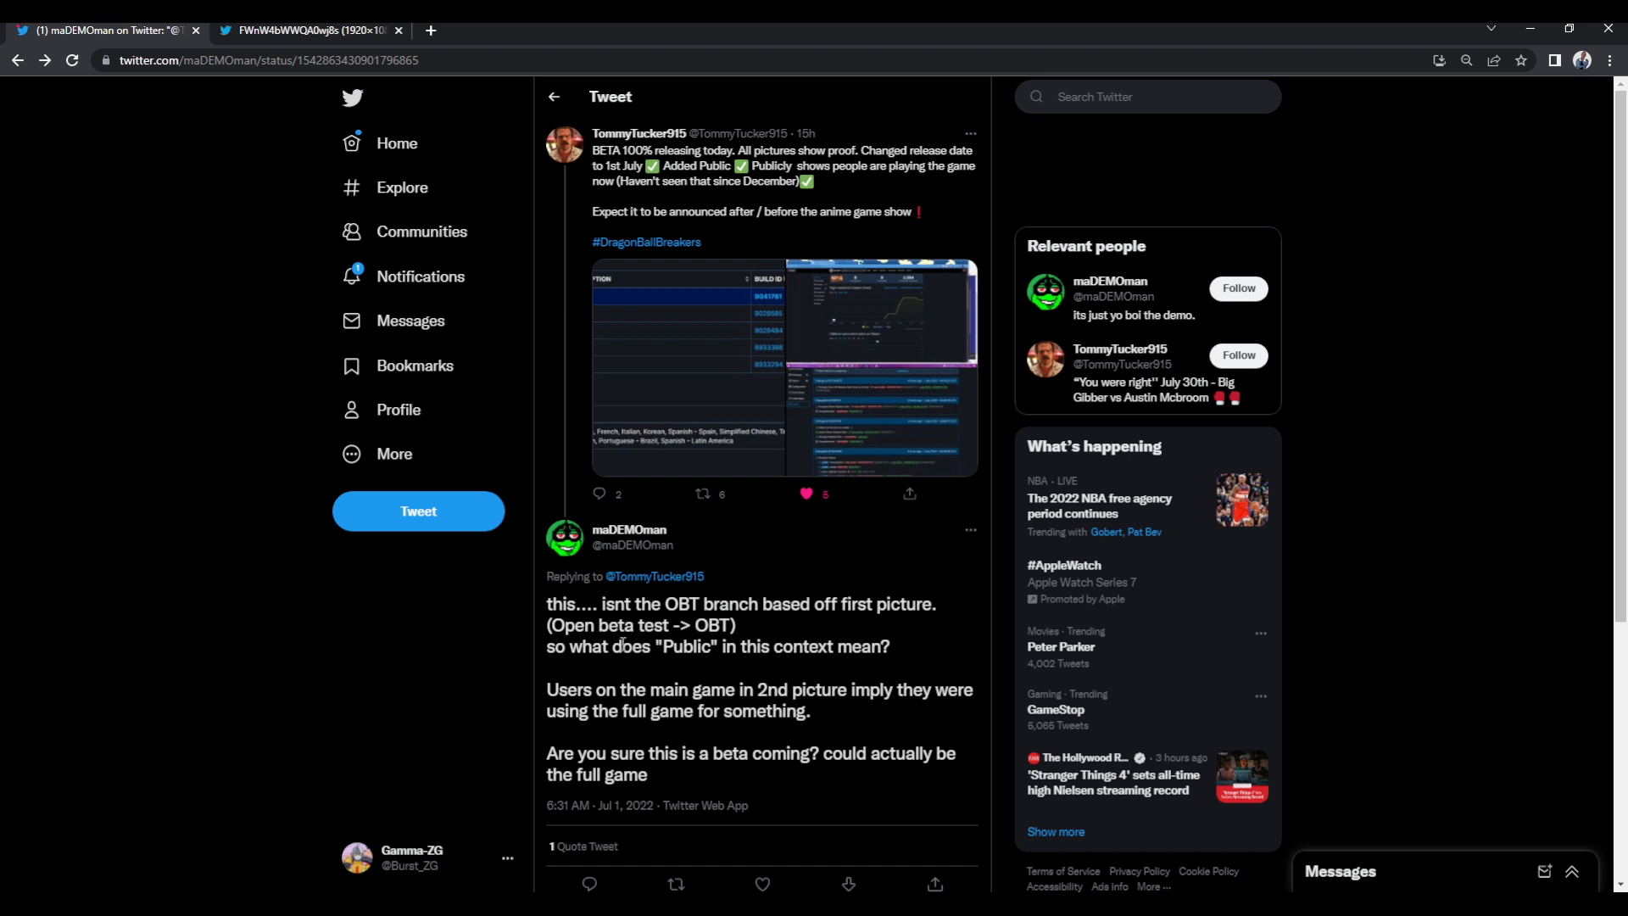
mouse_move(773, 676)
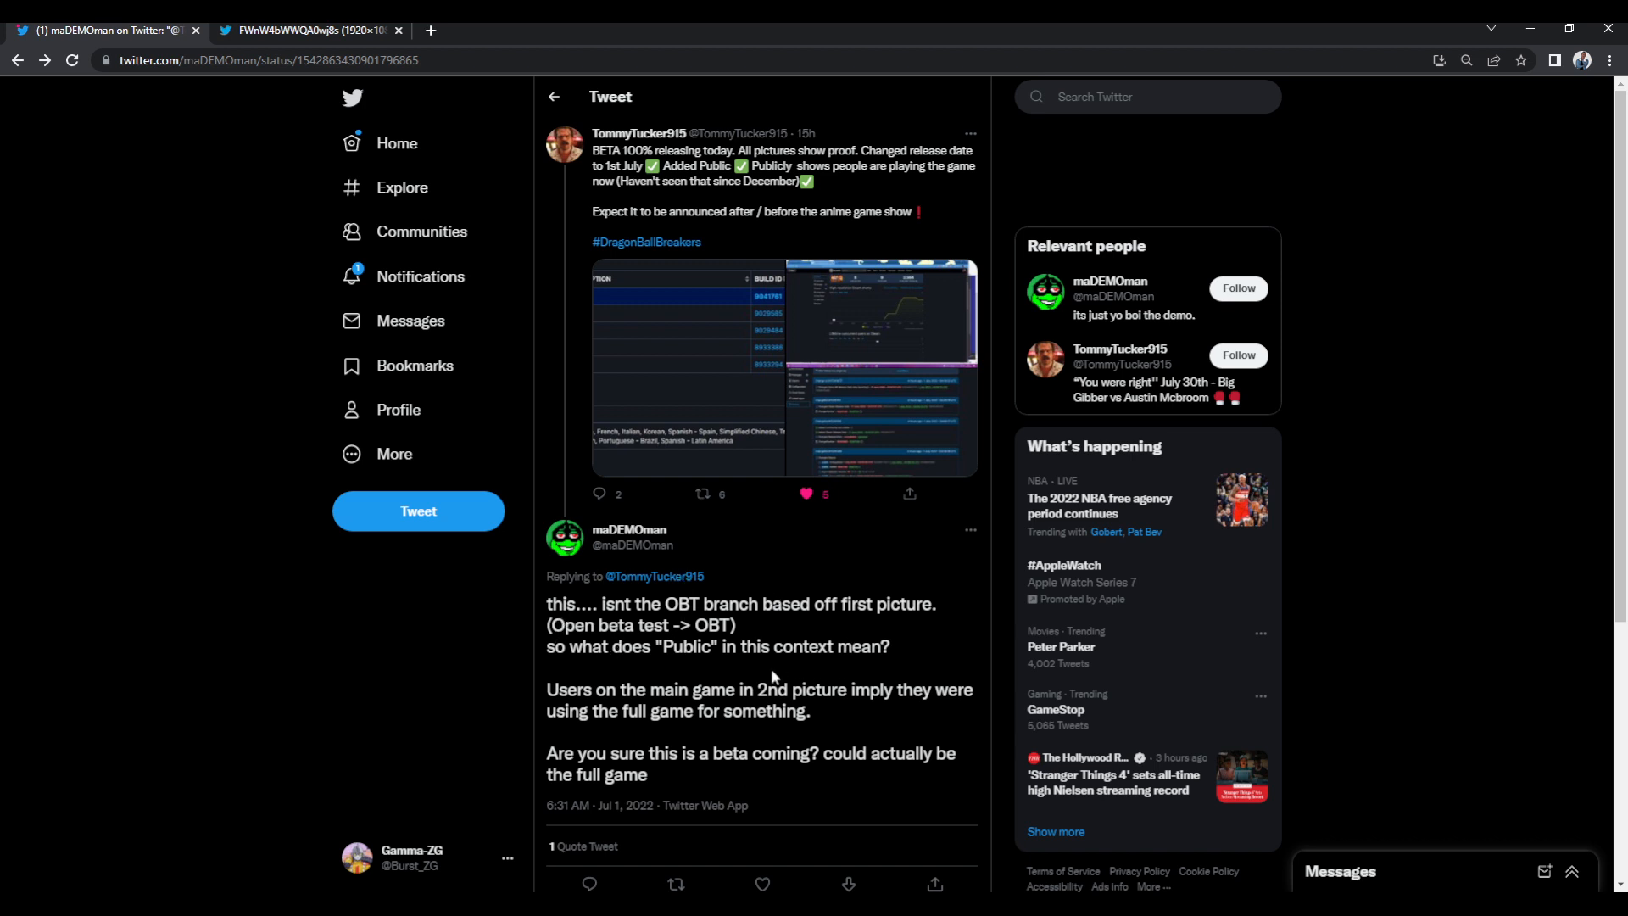
mouse_move(623, 796)
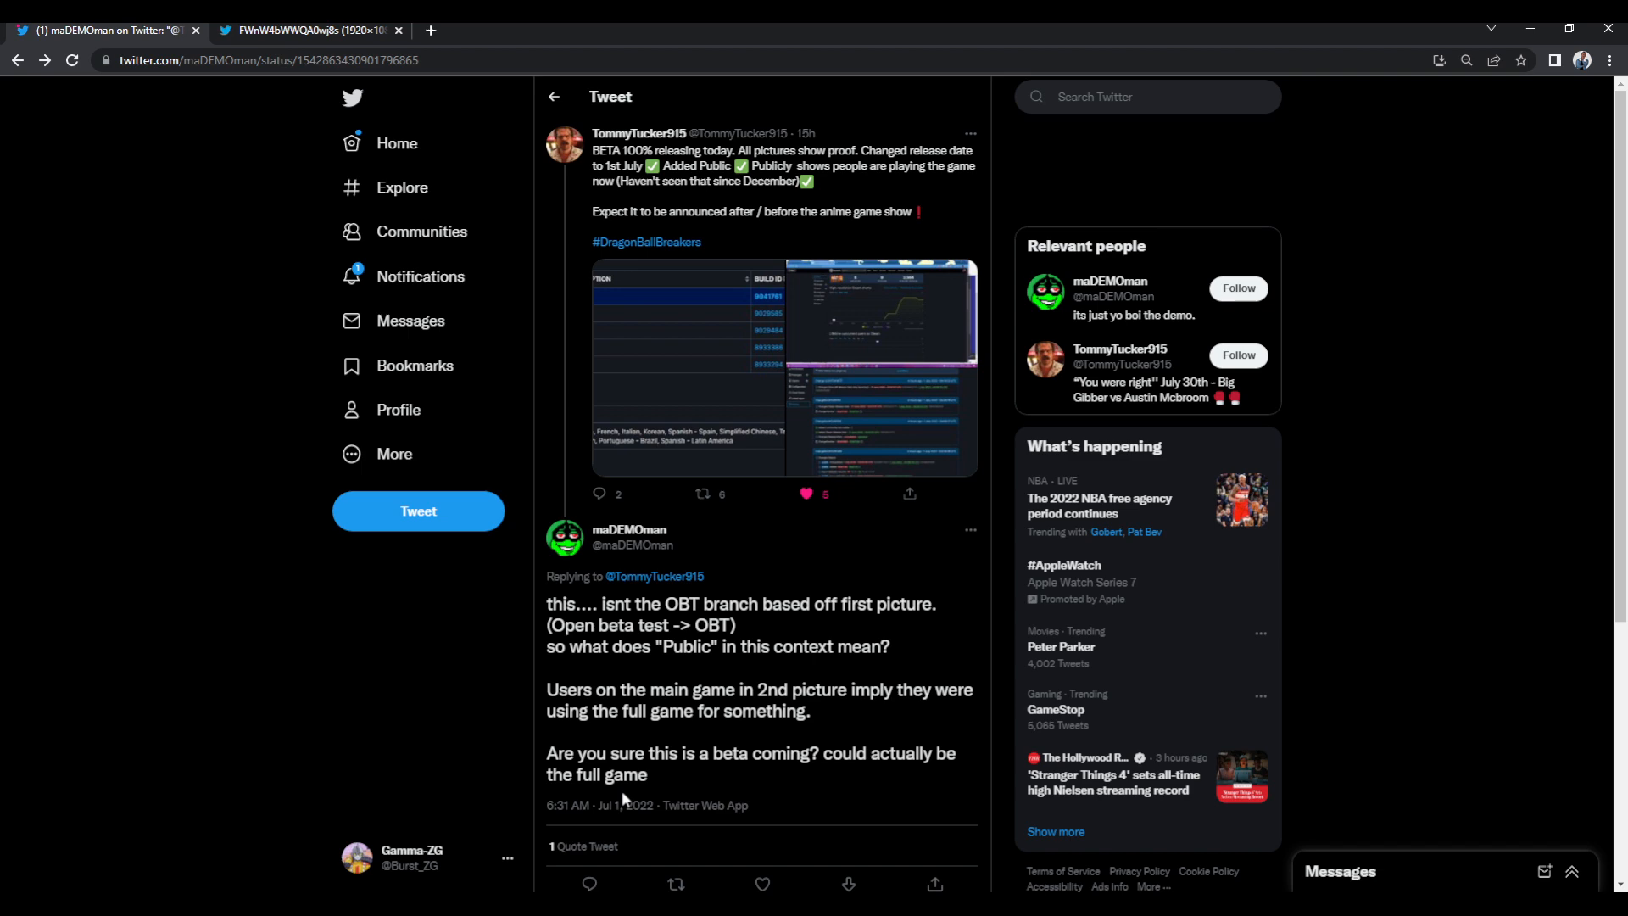
click(581, 846)
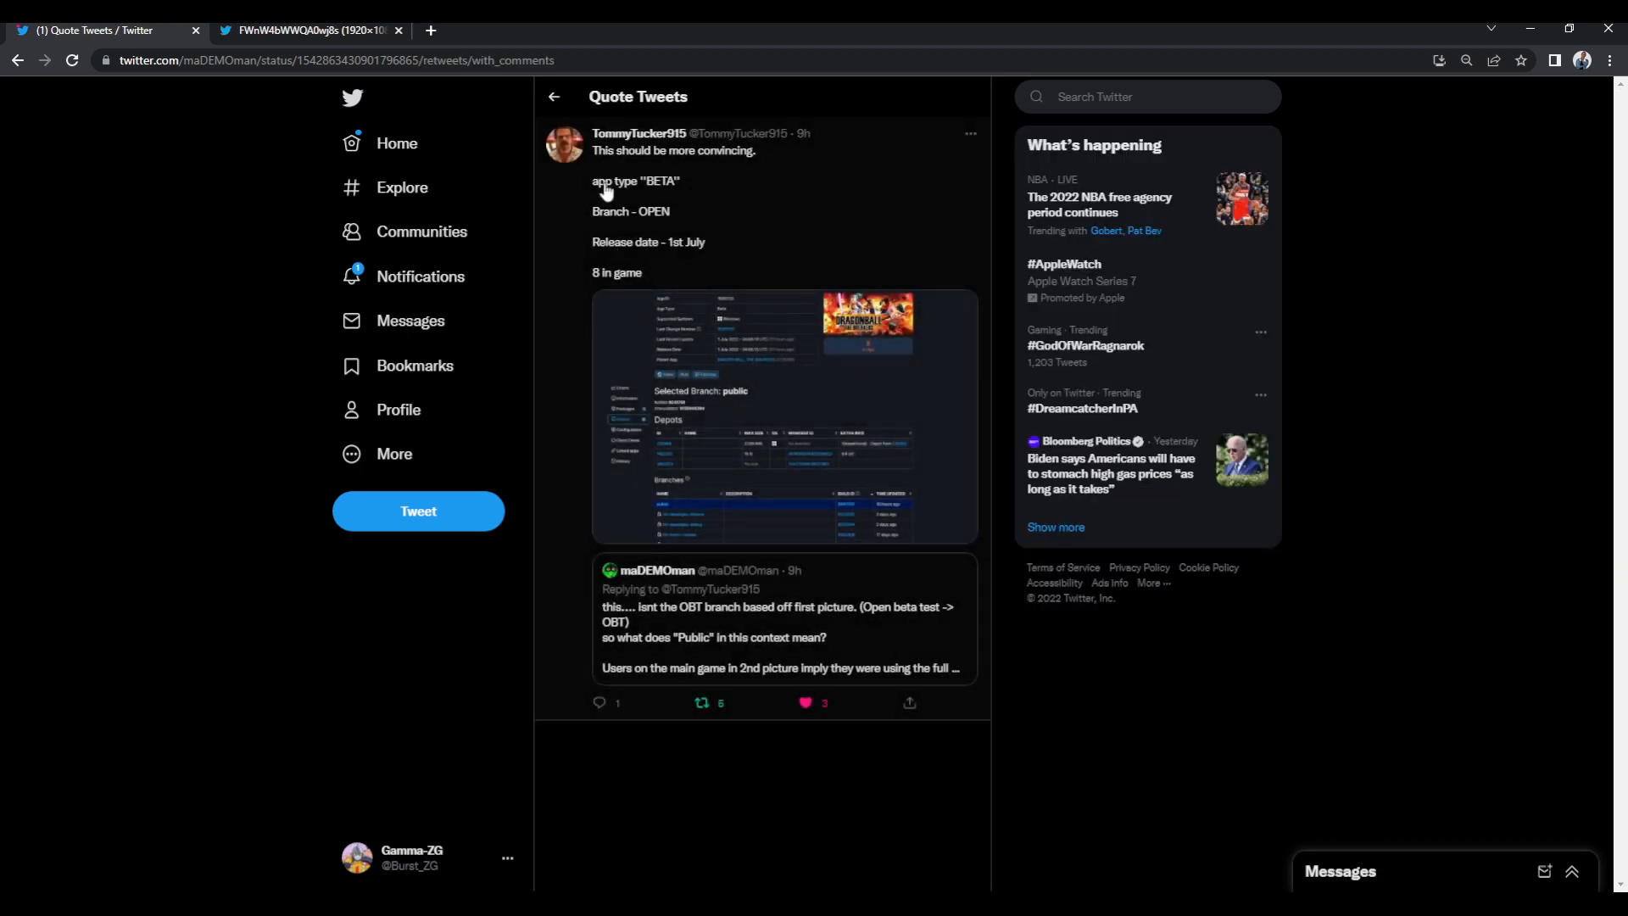
click(783, 416)
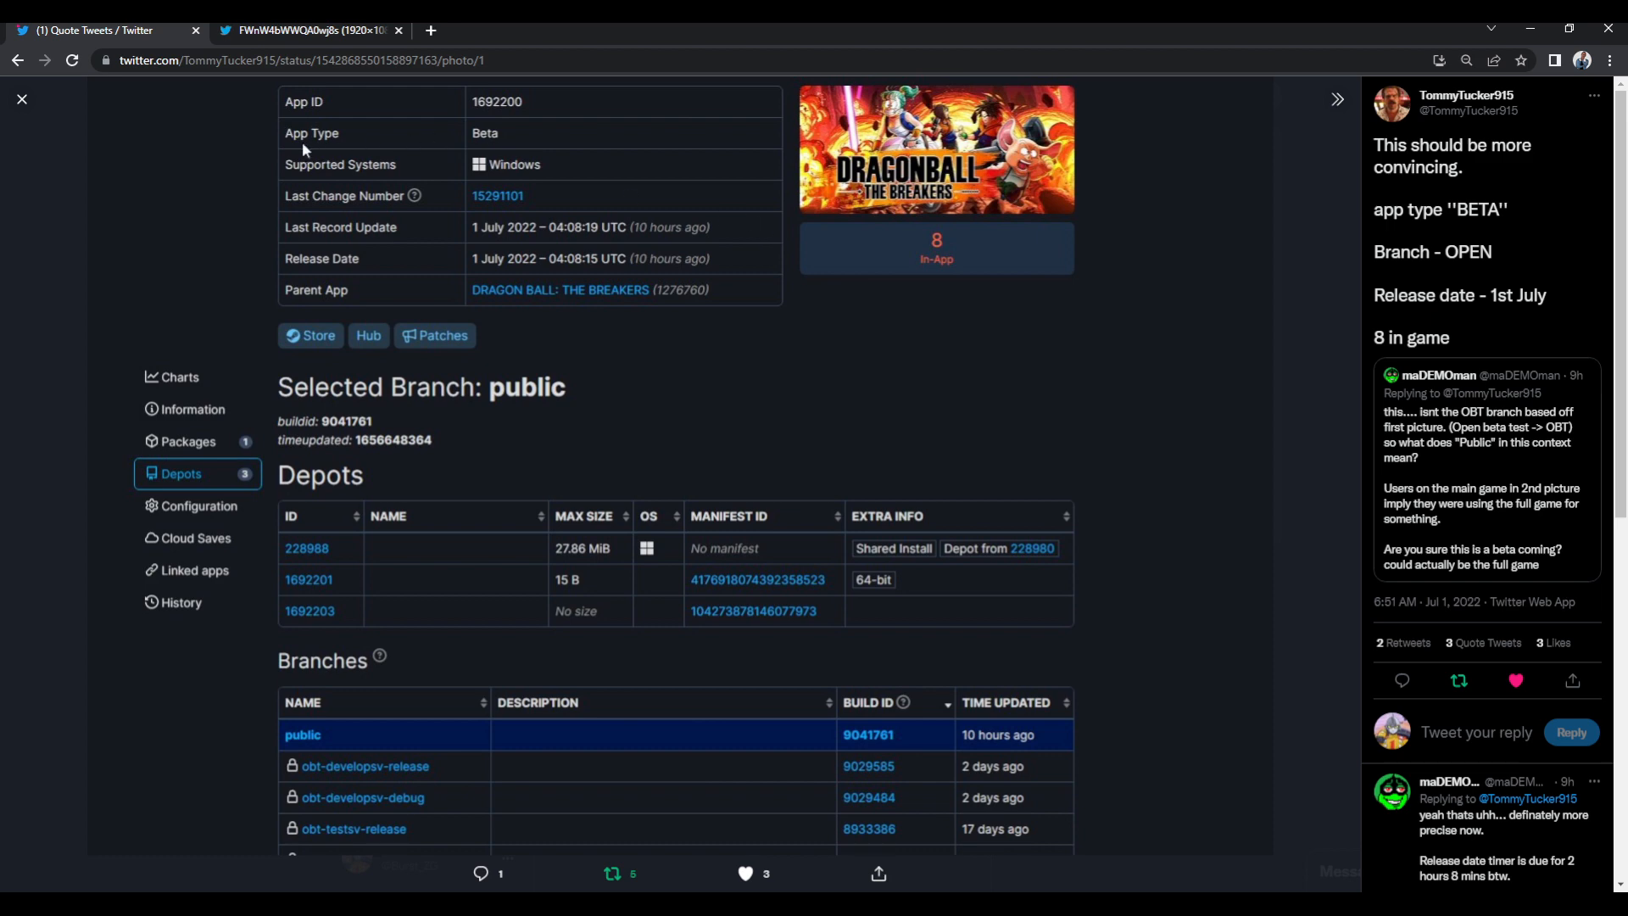
mouse_move(154, 118)
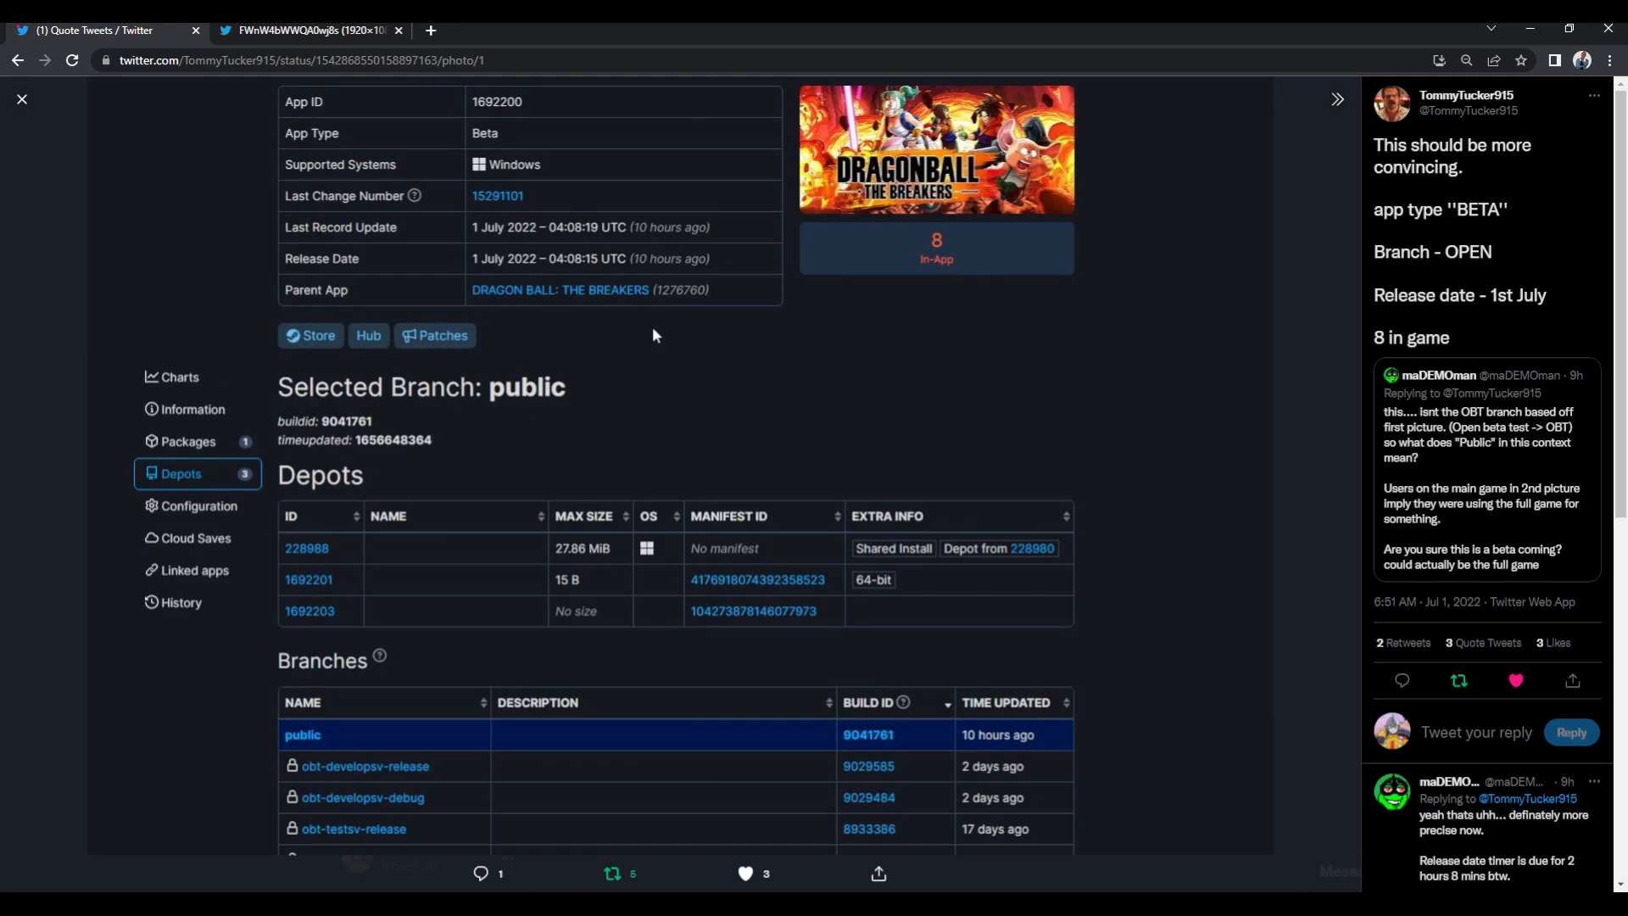
mouse_move(441, 229)
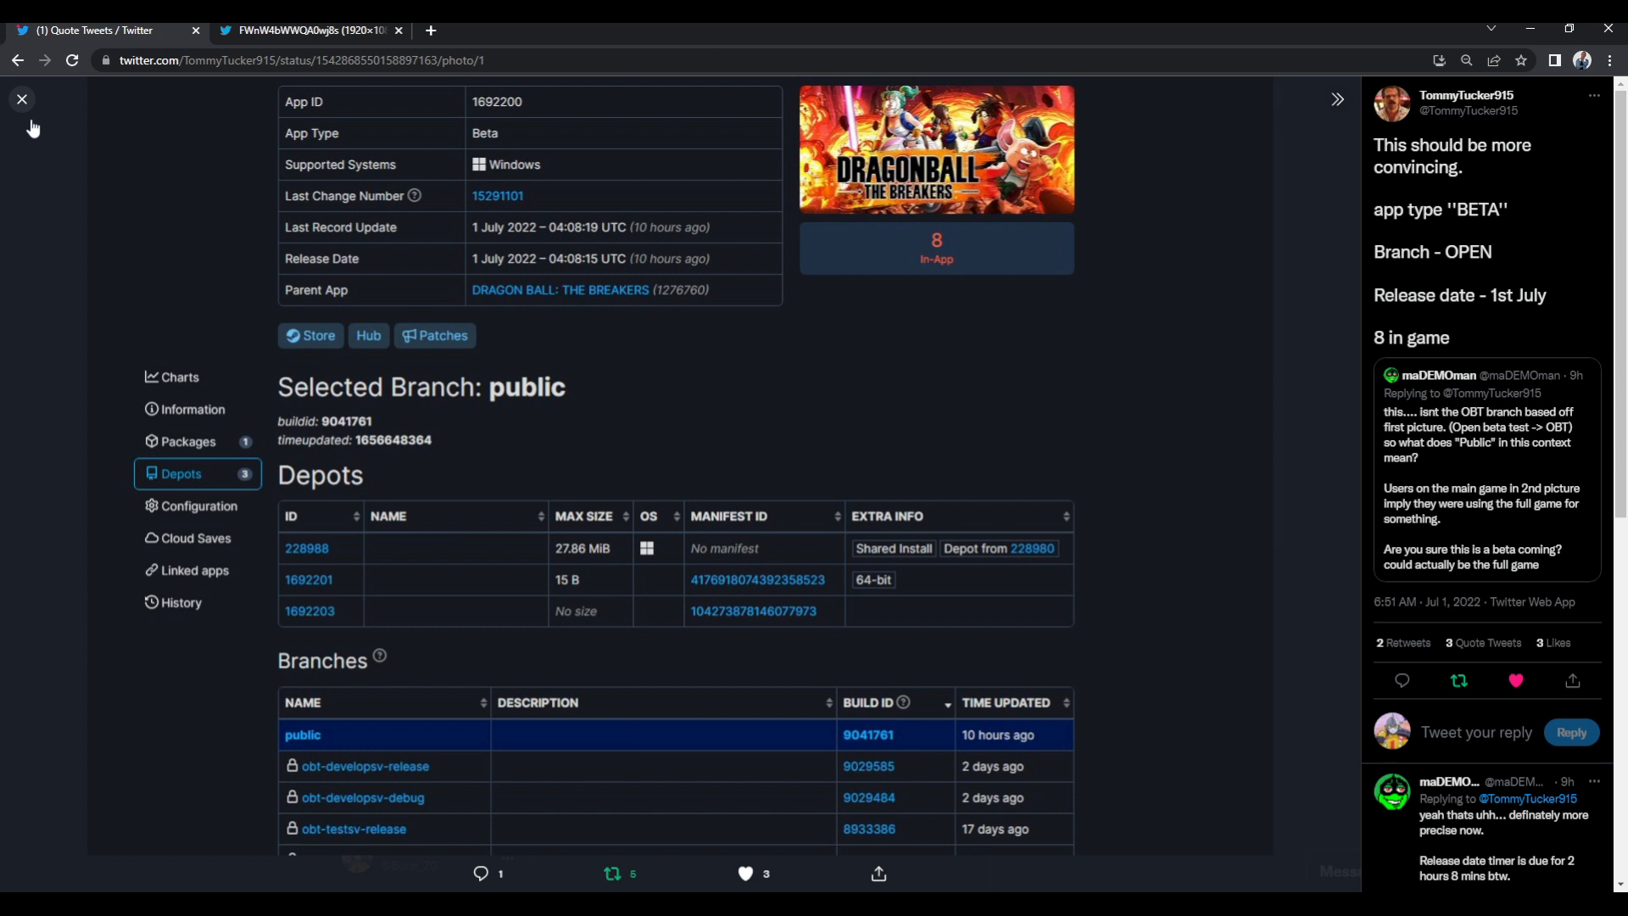
mouse_move(21, 98)
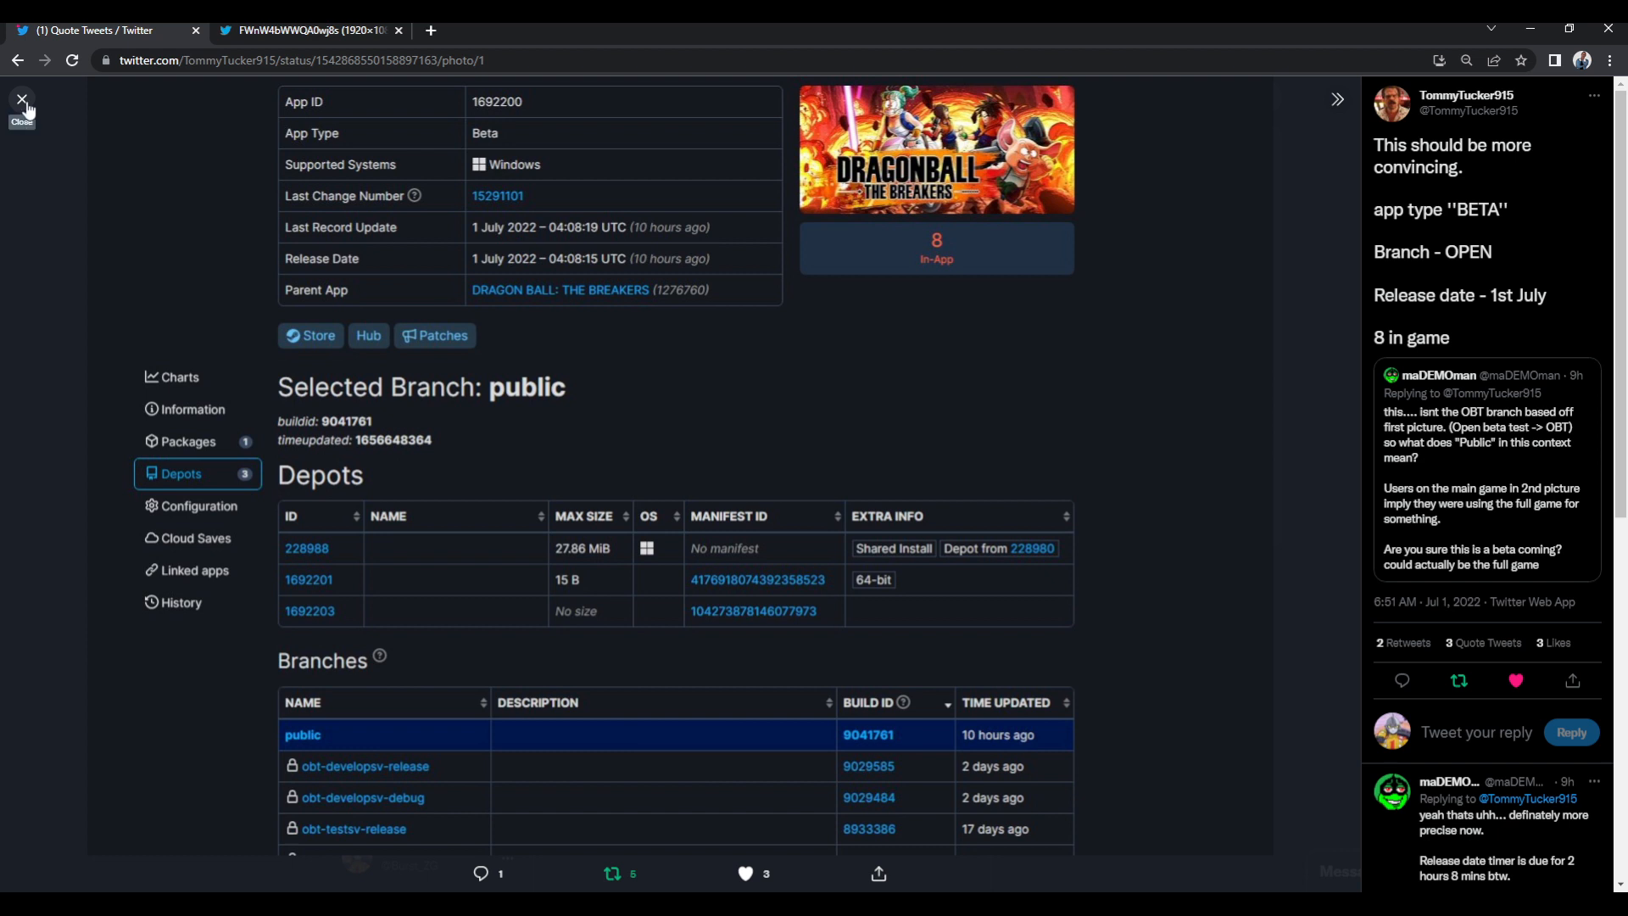